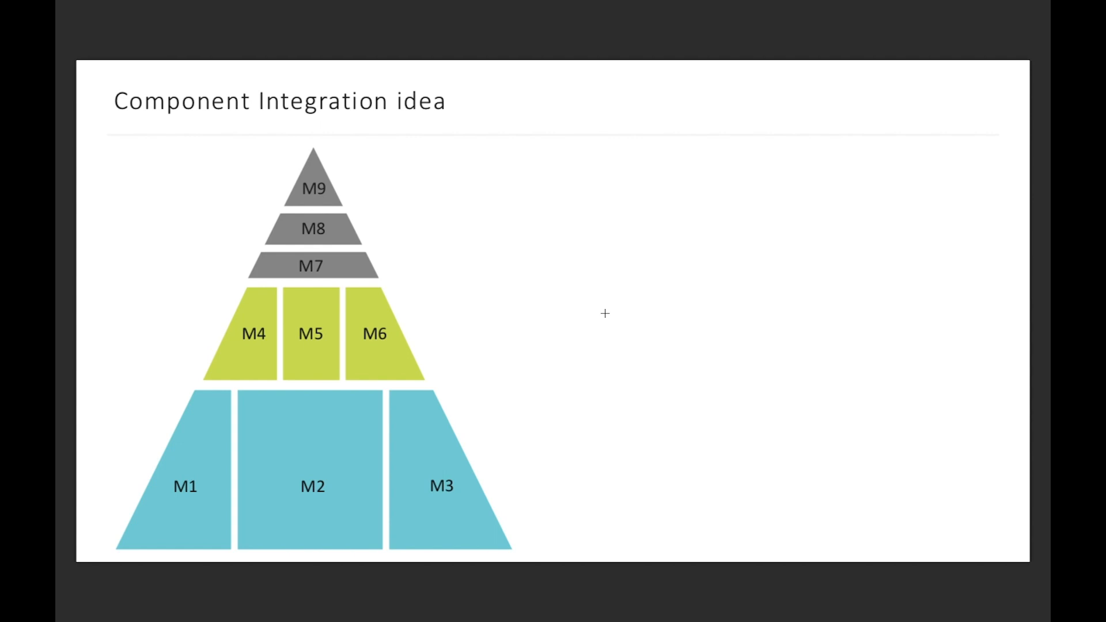
pyautogui.moveTo(274, 494)
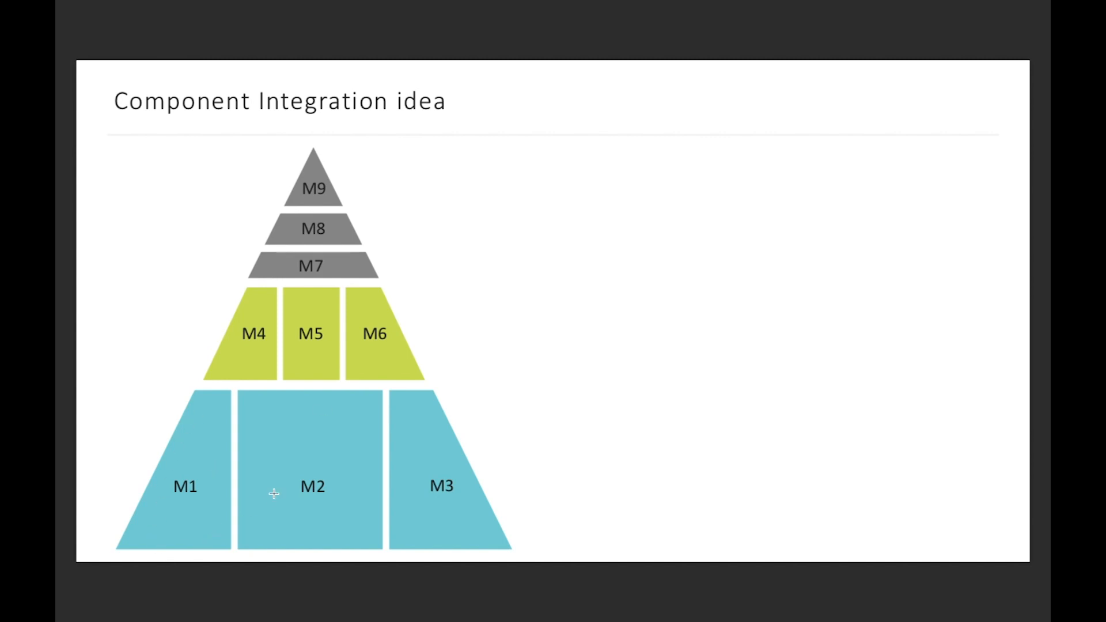